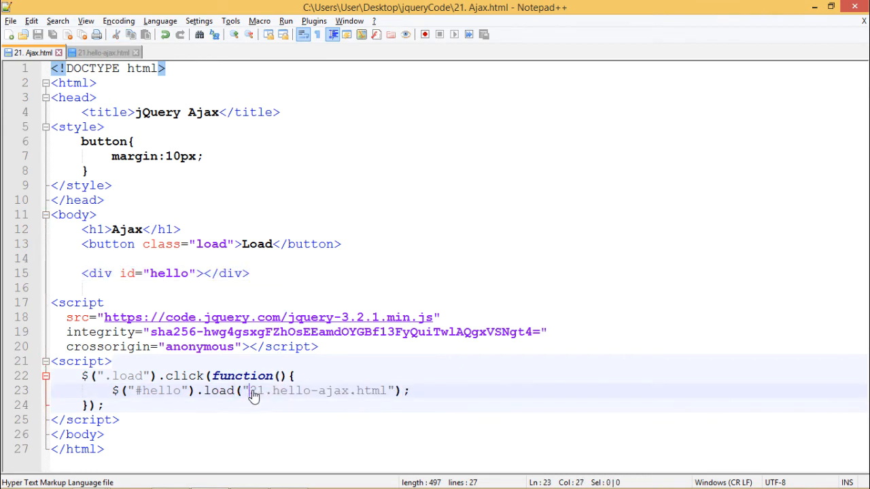
{"action": "double_click", "coordinate": [316, 390]}
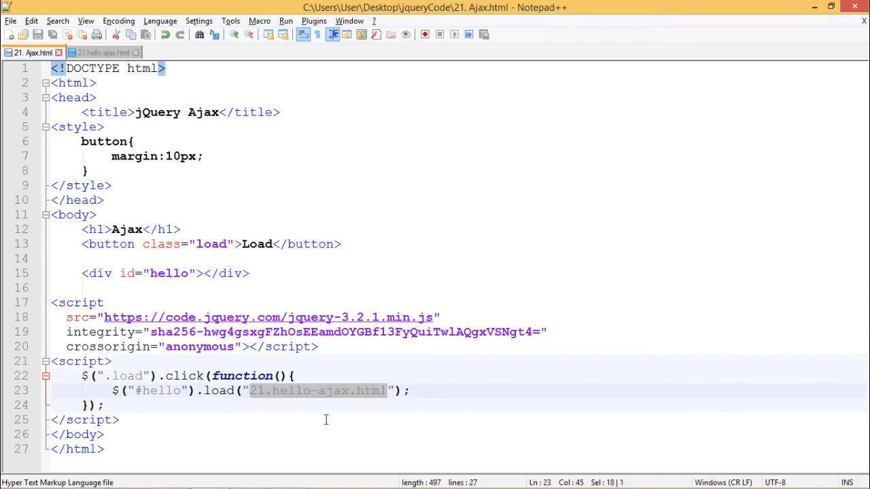